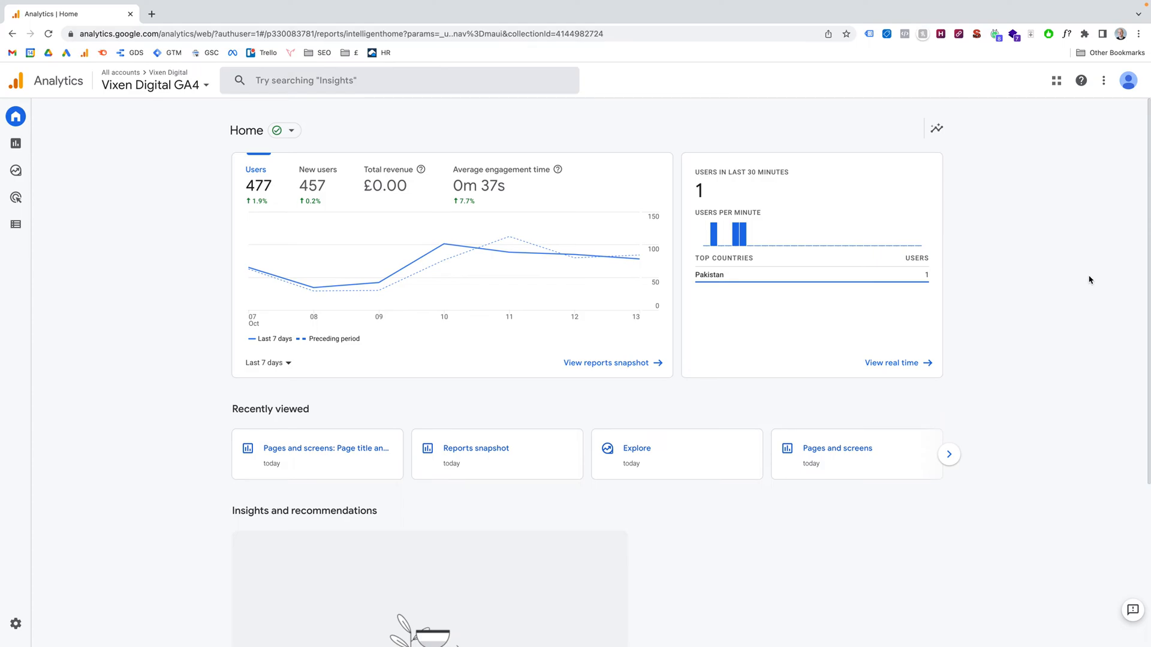
{"action": "mouse_move", "coordinate": [103, 190]}
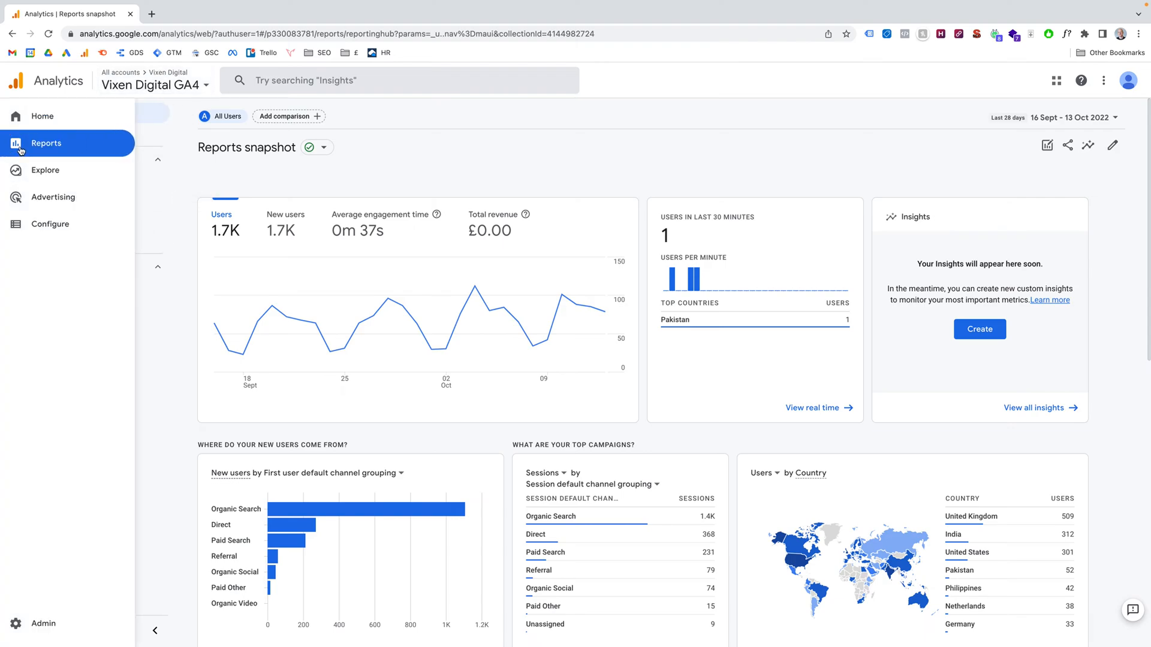
- Go to Reports and expand the Engagement group under Life cycle
{"action": "left_click", "coordinate": [20, 144]}
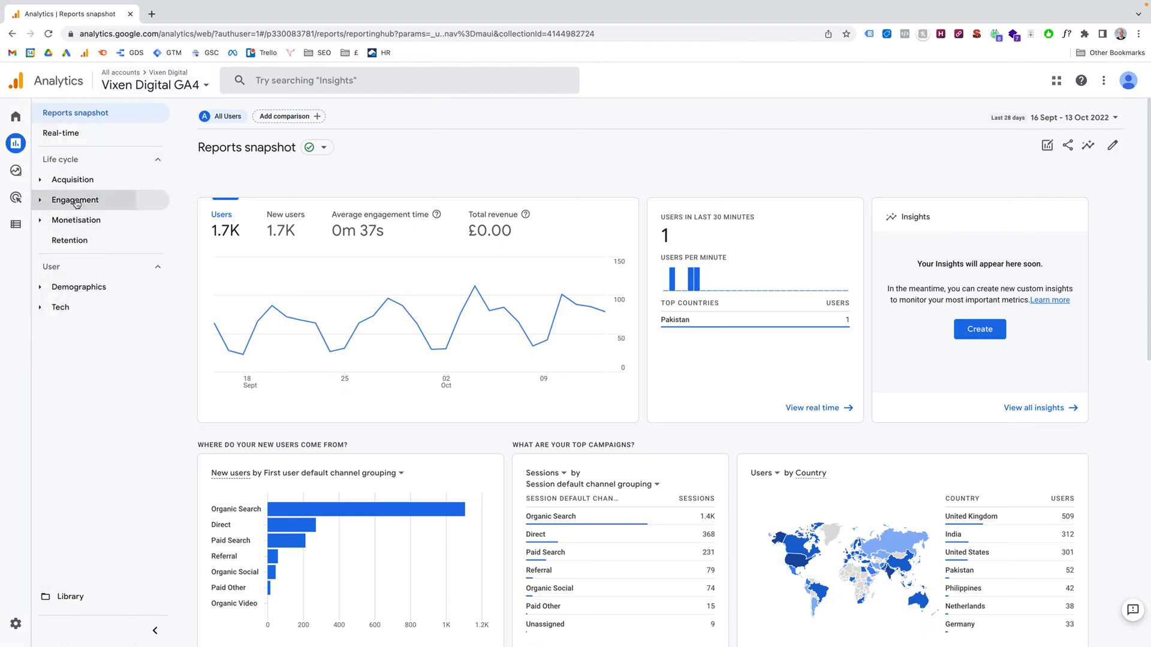
{"action": "left_click", "coordinate": [75, 199]}
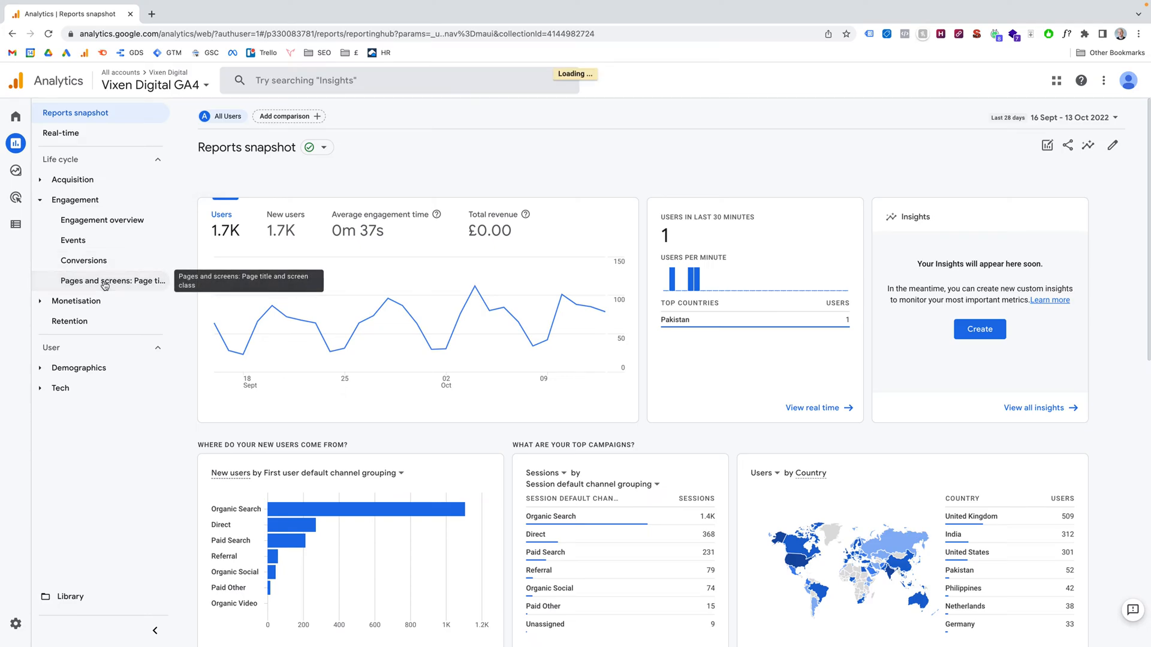
- Load the 'Pages and screens: Page title and screen class' report
{"action": "left_click", "coordinate": [102, 280]}
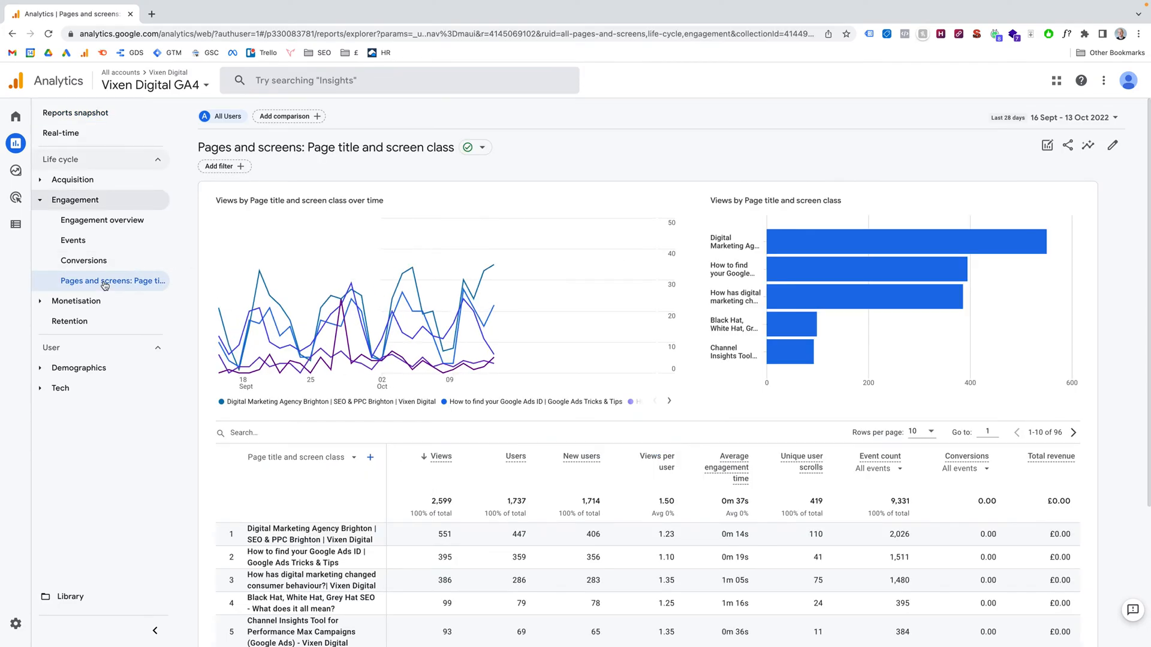
{"action": "mouse_move", "coordinate": [537, 330]}
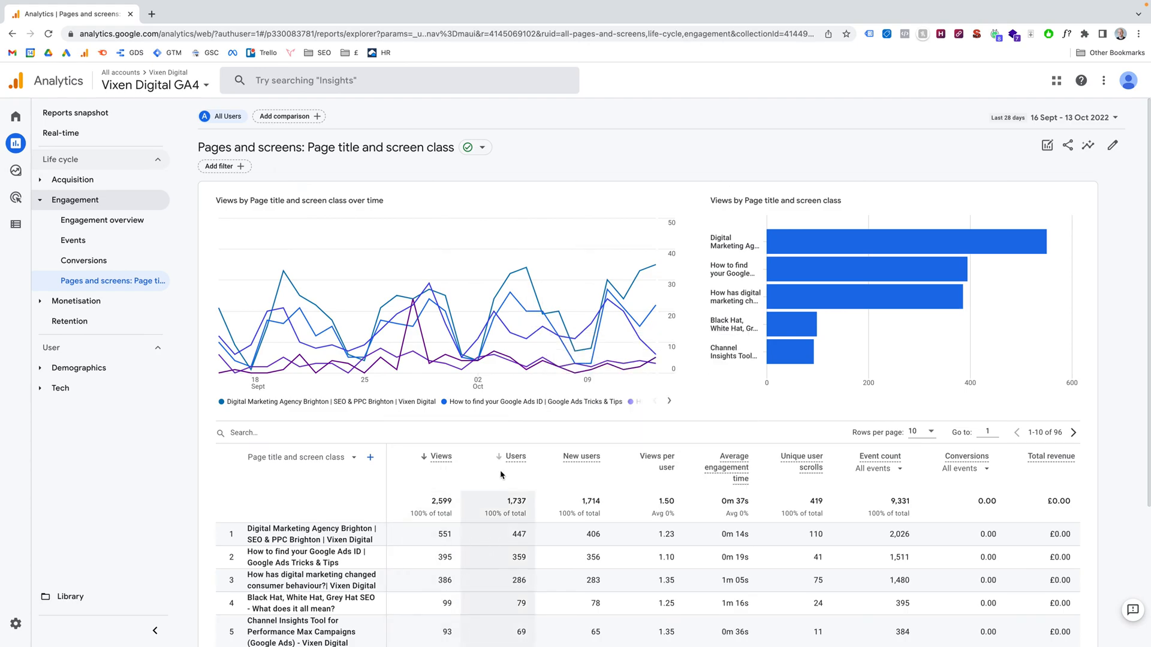
{"action": "mouse_move", "coordinate": [515, 474]}
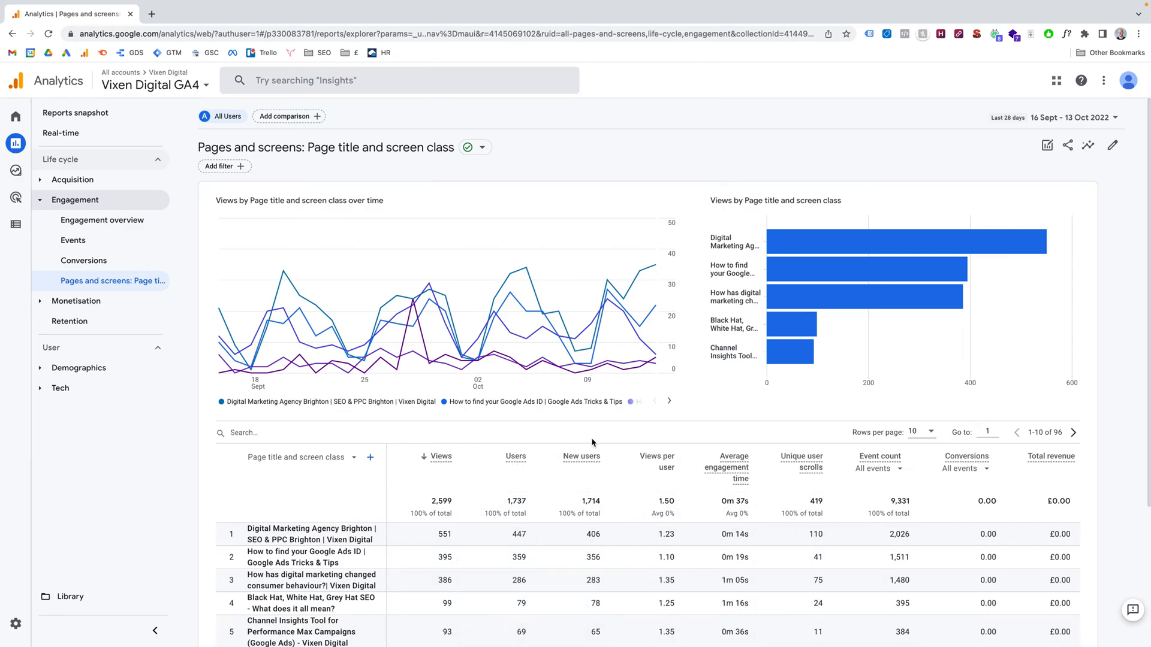
{"action": "mouse_move", "coordinate": [580, 427]}
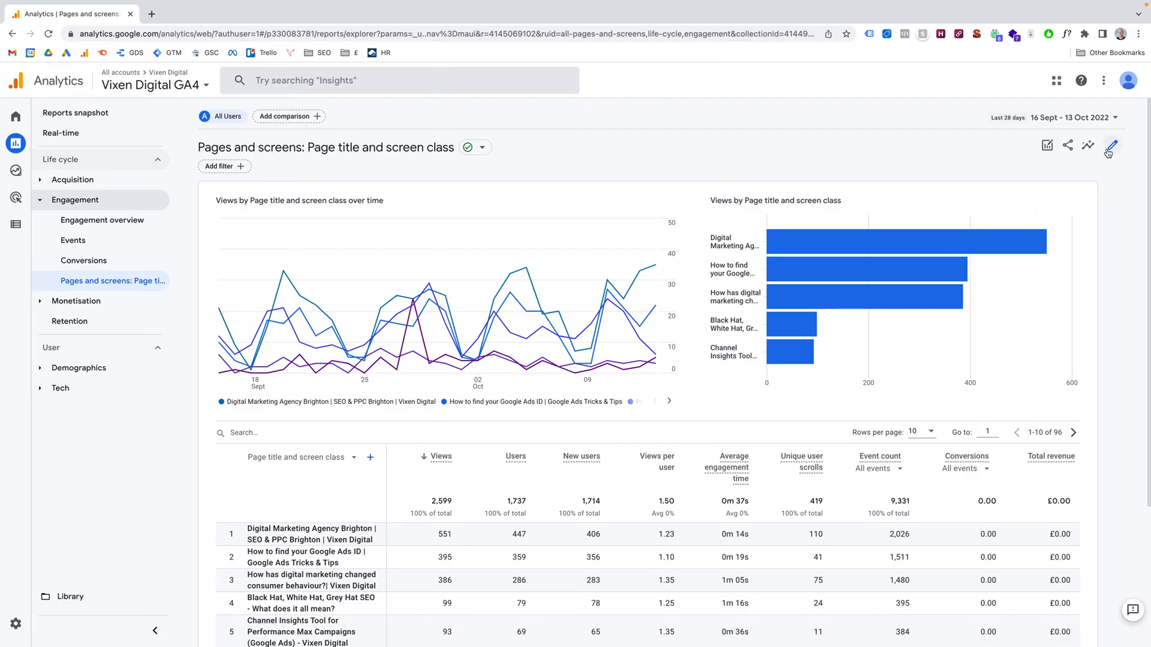
{"action": "mouse_move", "coordinate": [1115, 147]}
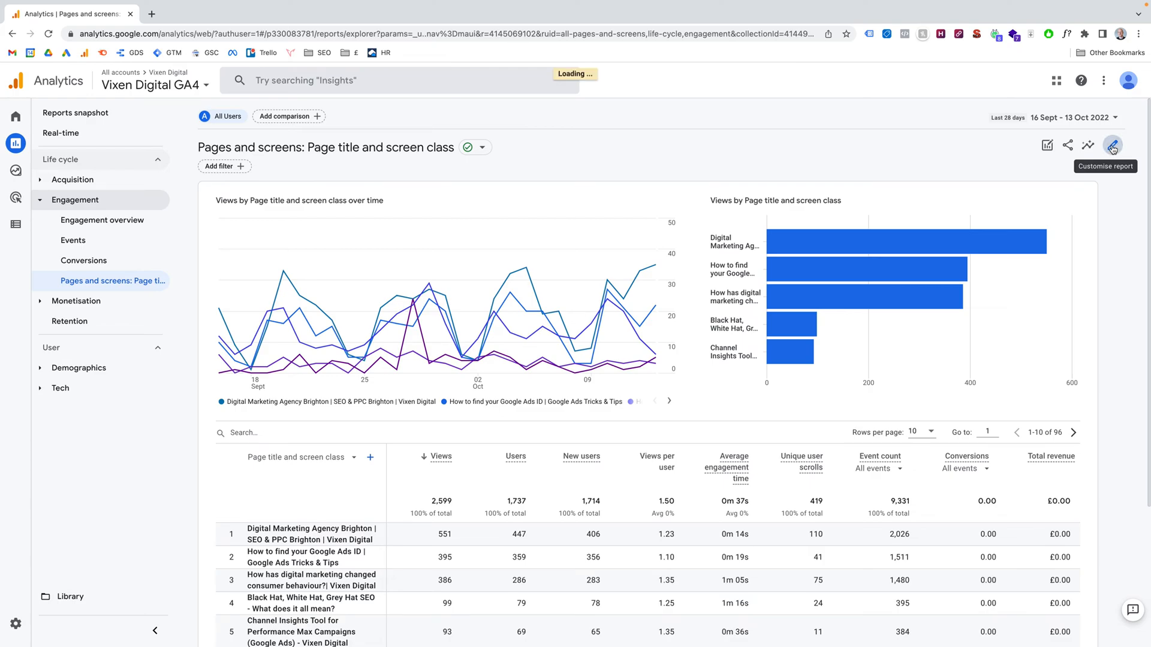
- Enter customise-report editing mode for Pages and screens
{"action": "left_click", "coordinate": [1117, 144]}
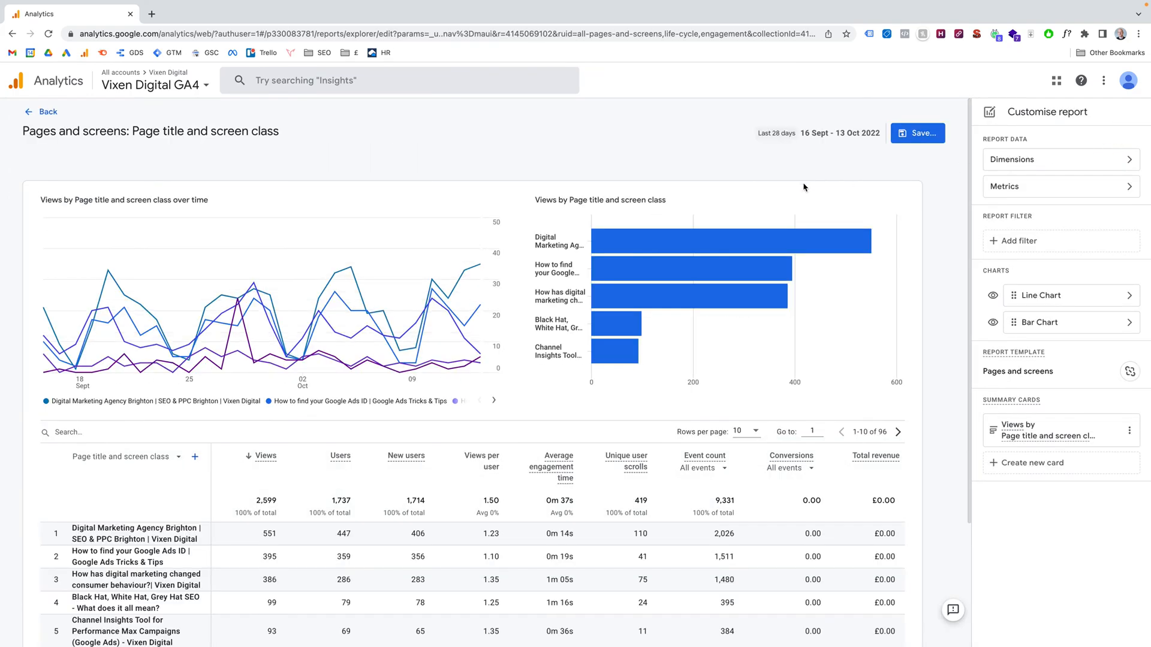
{"action": "mouse_move", "coordinate": [849, 189]}
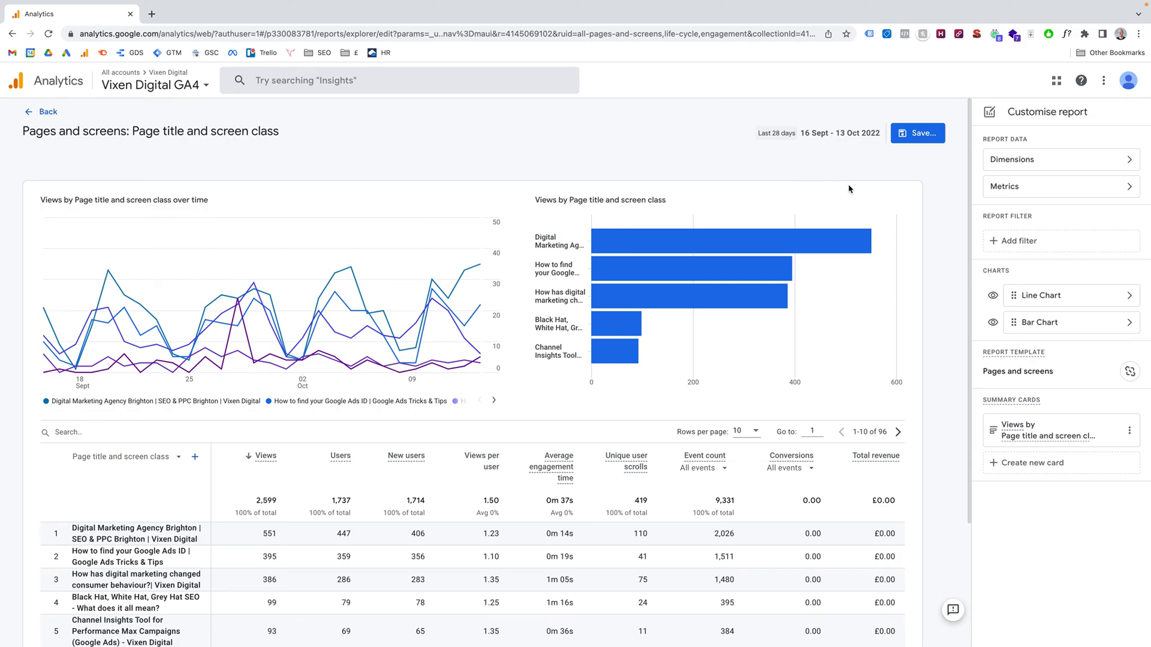
{"action": "mouse_move", "coordinate": [1031, 389]}
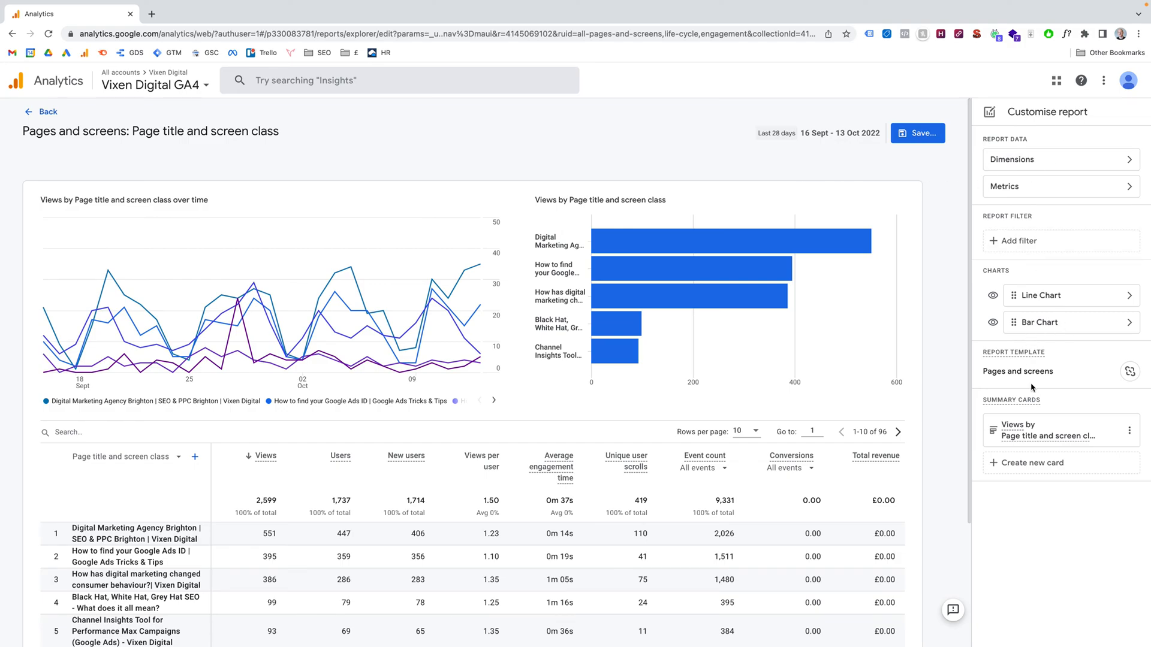
{"action": "mouse_move", "coordinate": [1034, 153]}
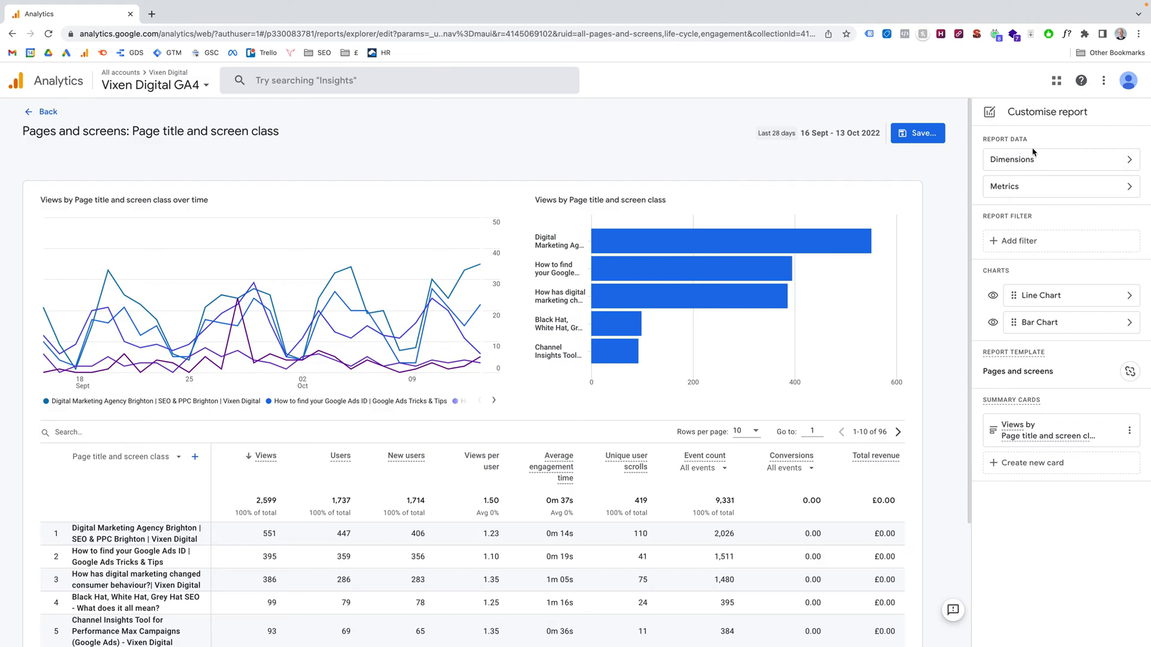
{"action": "mouse_move", "coordinate": [1048, 186]}
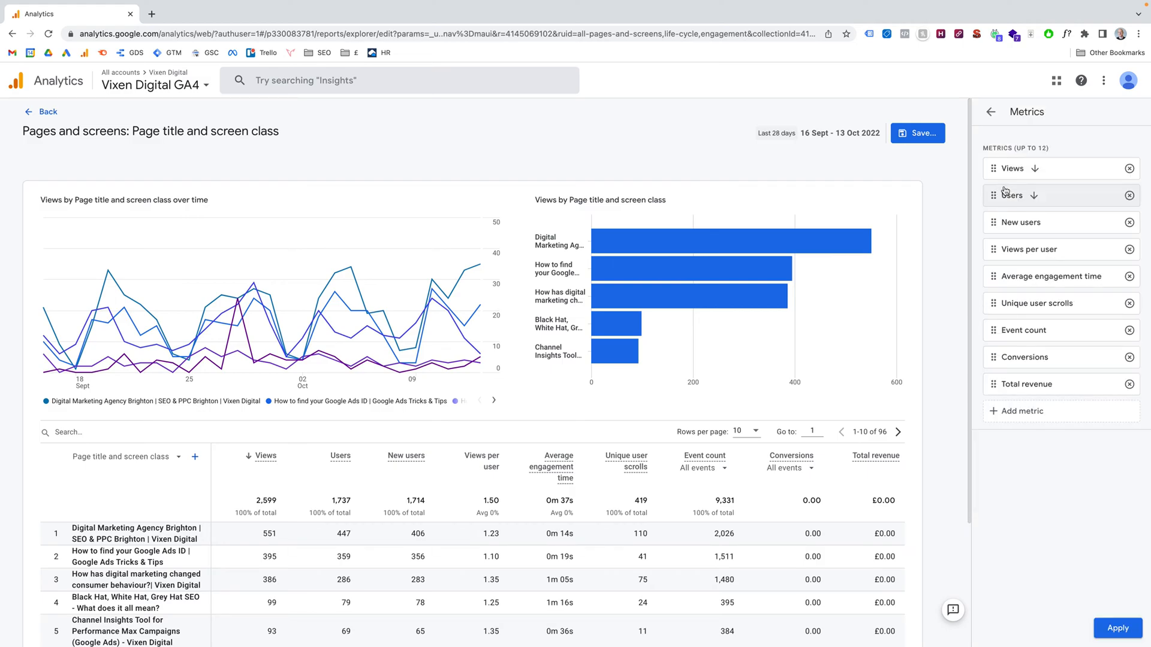
- Add Bounce rate as a metric positioned right after New users and apply it
{"action": "left_click", "coordinate": [1022, 411]}
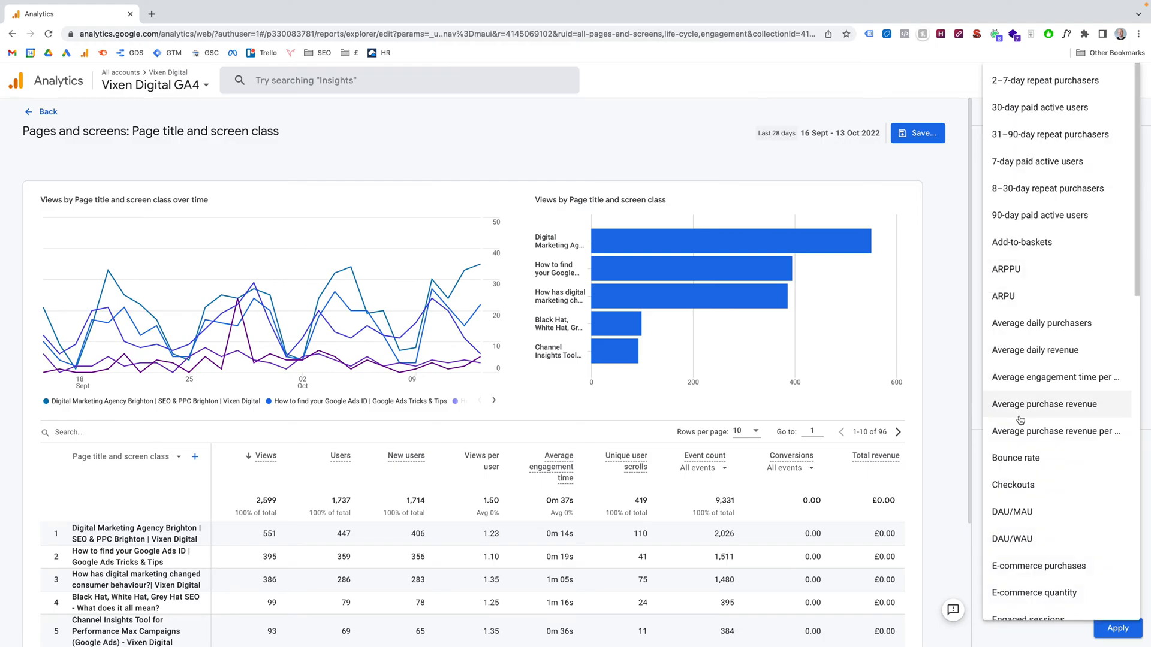
{"action": "mouse_move", "coordinate": [1029, 362]}
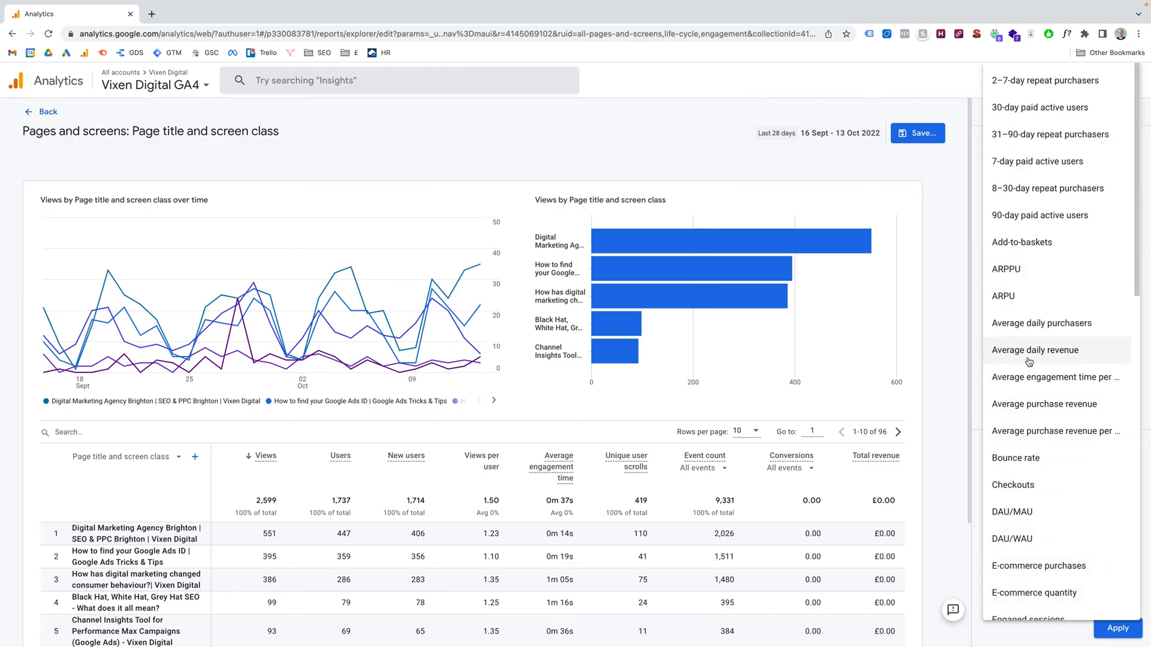
{"action": "mouse_move", "coordinate": [1009, 466]}
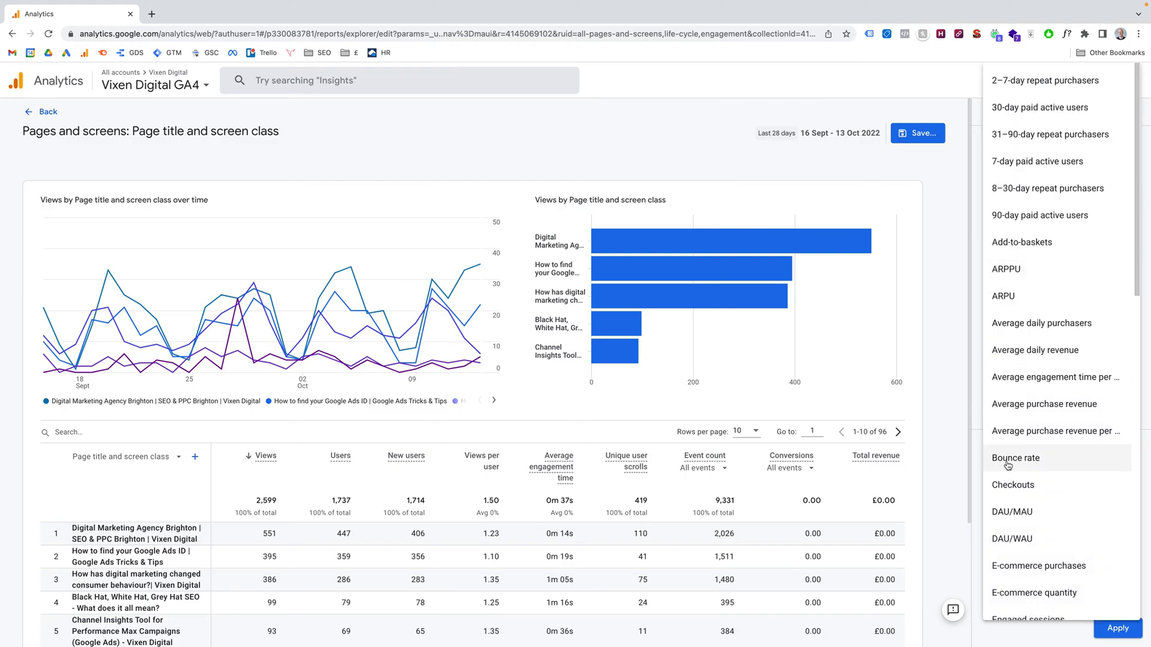
{"action": "left_click", "coordinate": [1017, 458]}
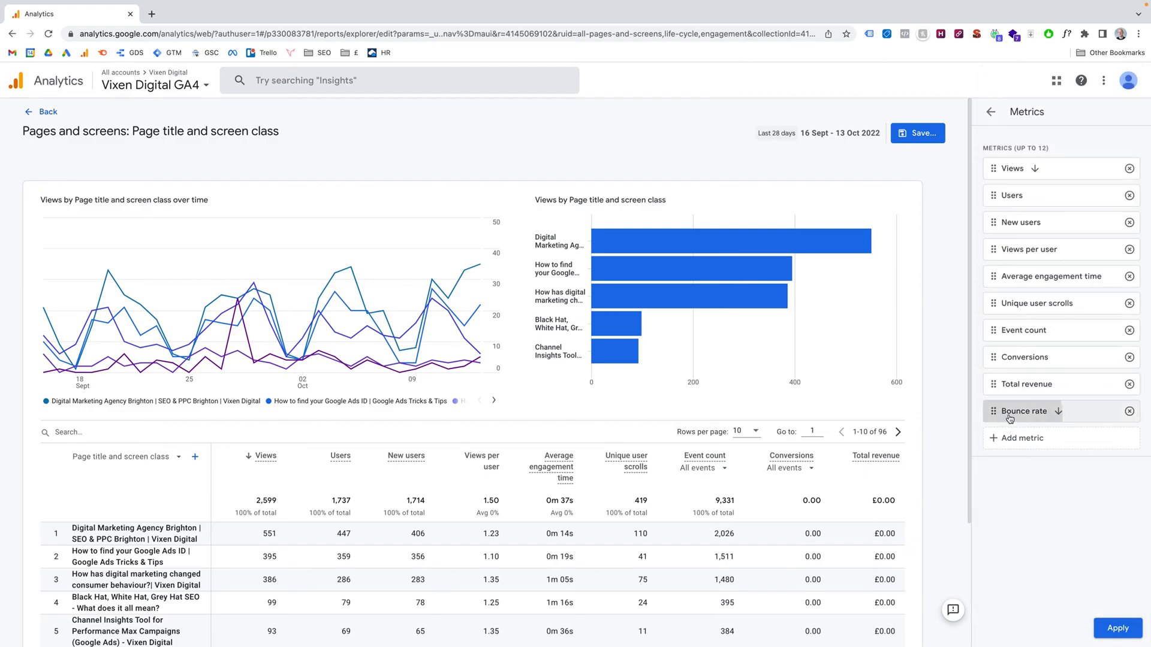
{"action": "left_click_drag", "start_coordinate": [1012, 411], "coordinate": [1012, 267]}
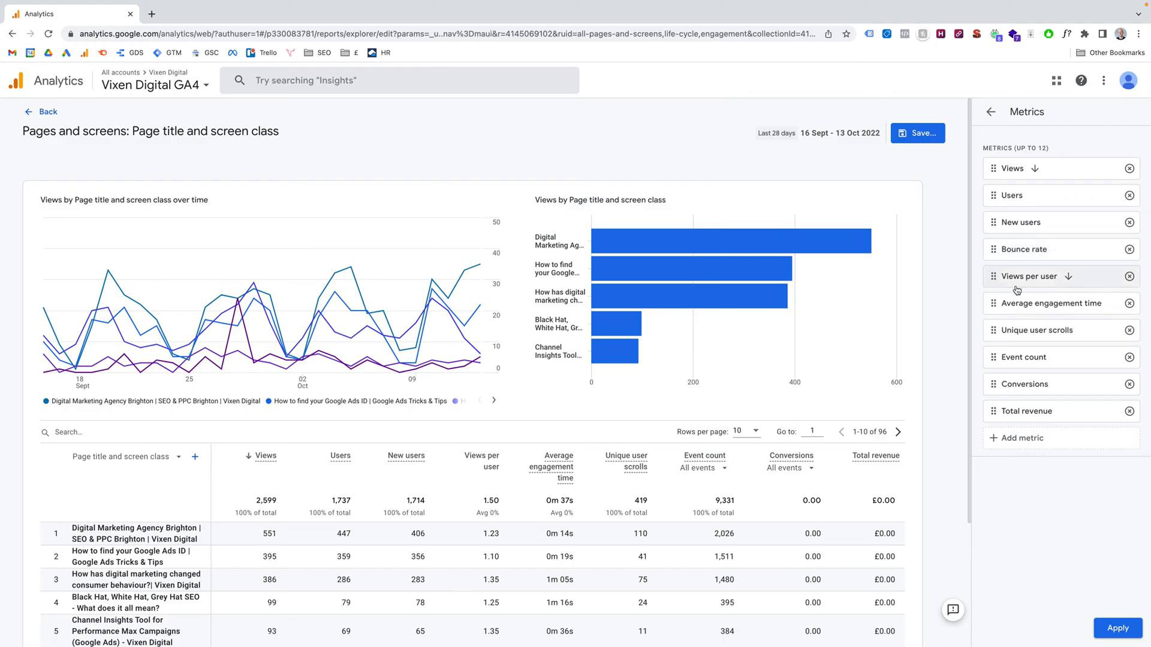
{"action": "left_click", "coordinate": [990, 112]}
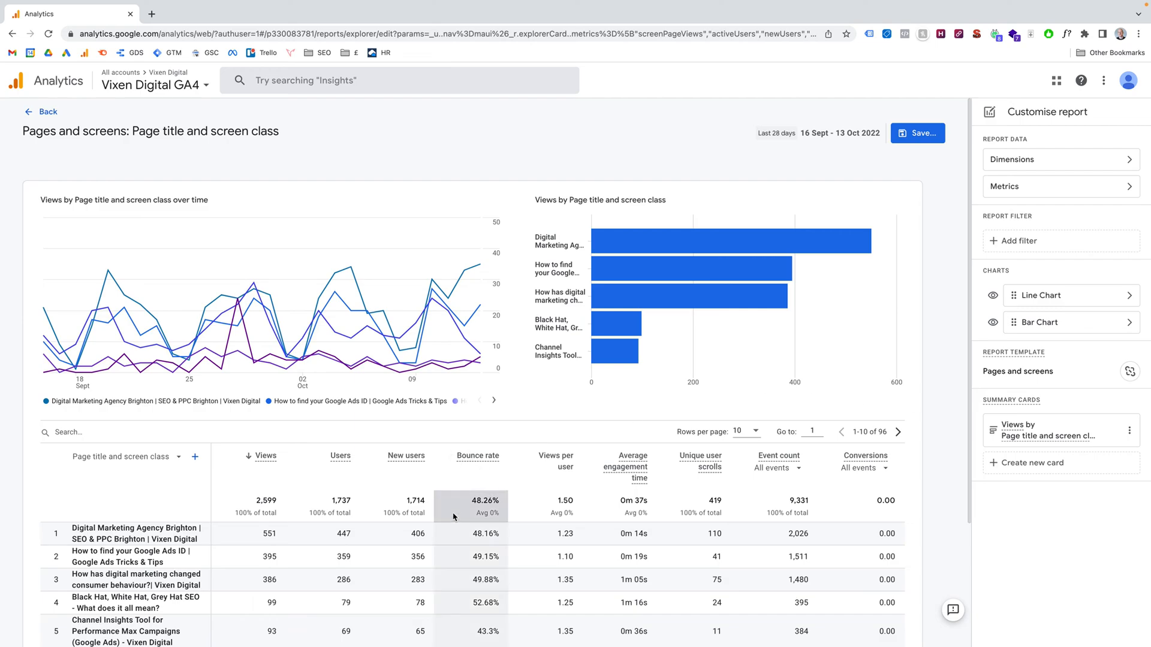
{"action": "scroll", "scroll_direction": "down", "scroll_amount": 3}
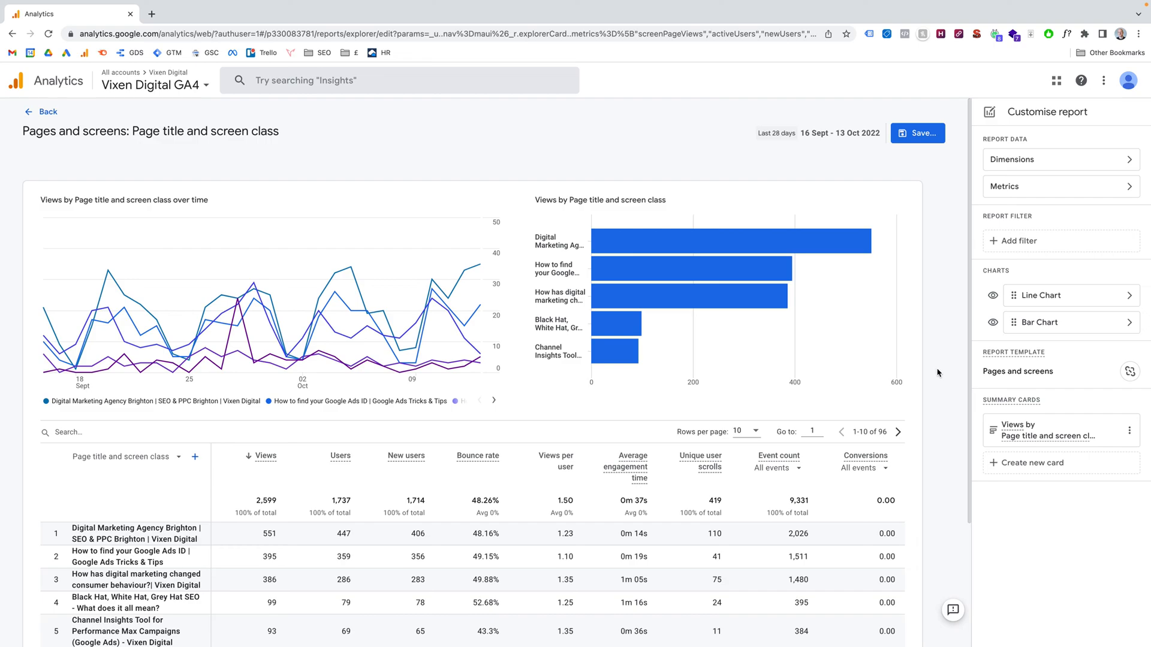
{"action": "mouse_move", "coordinate": [638, 446]}
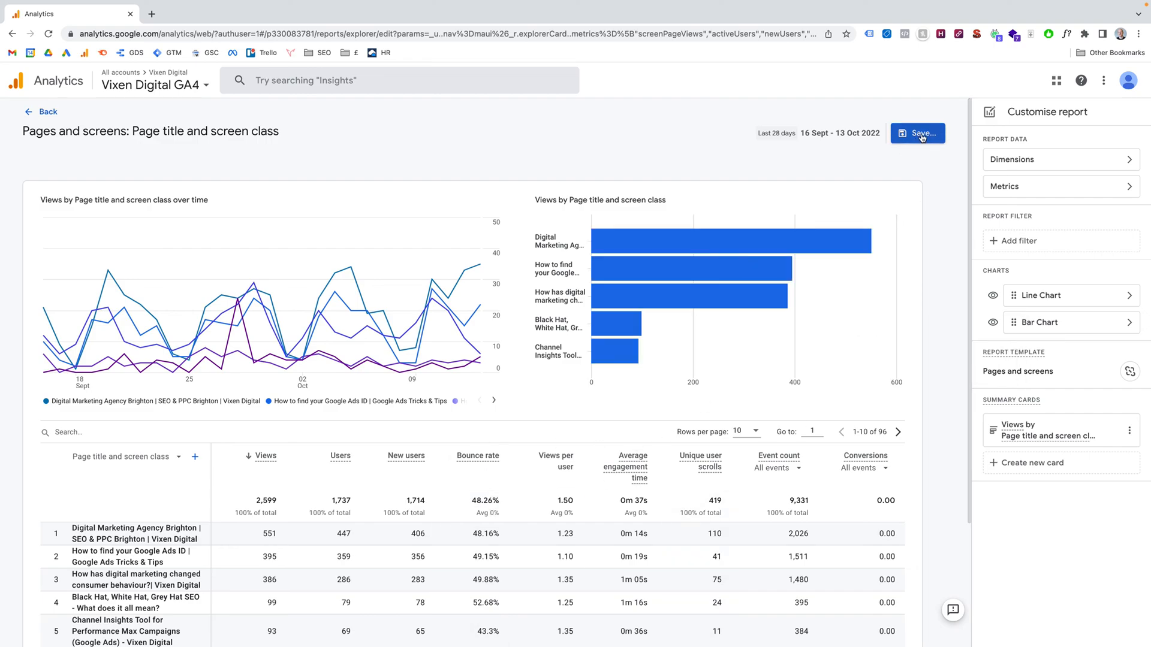
- Save changes to the current report and go back to the regular report view
{"action": "left_click", "coordinate": [919, 133]}
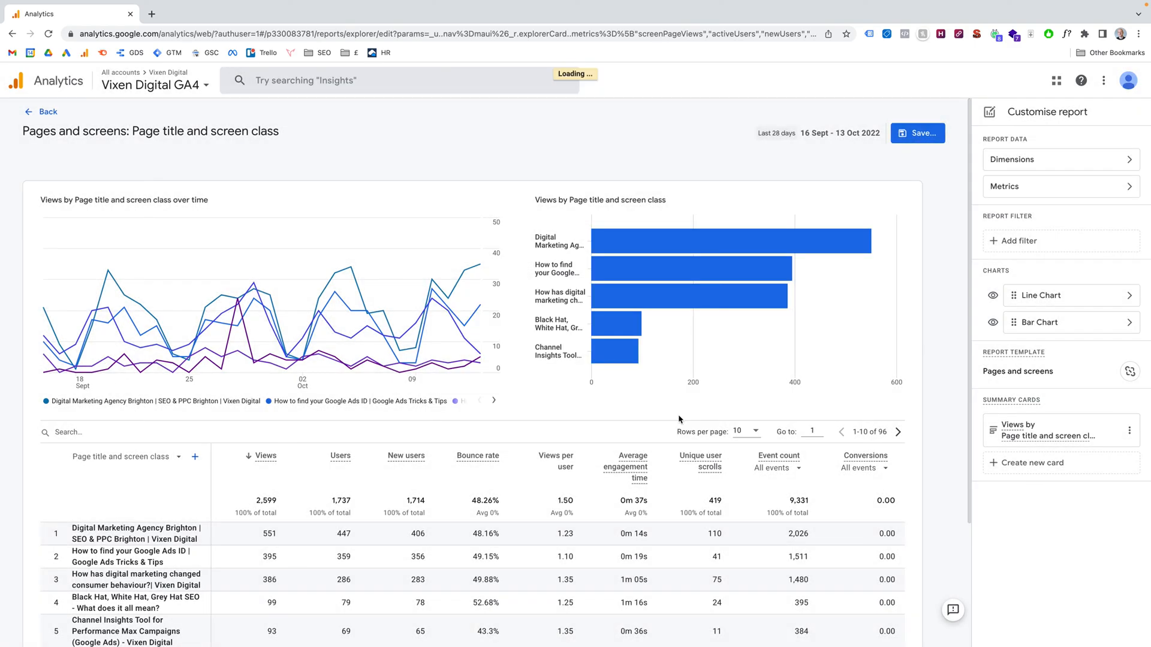
{"action": "left_click", "coordinate": [918, 133]}
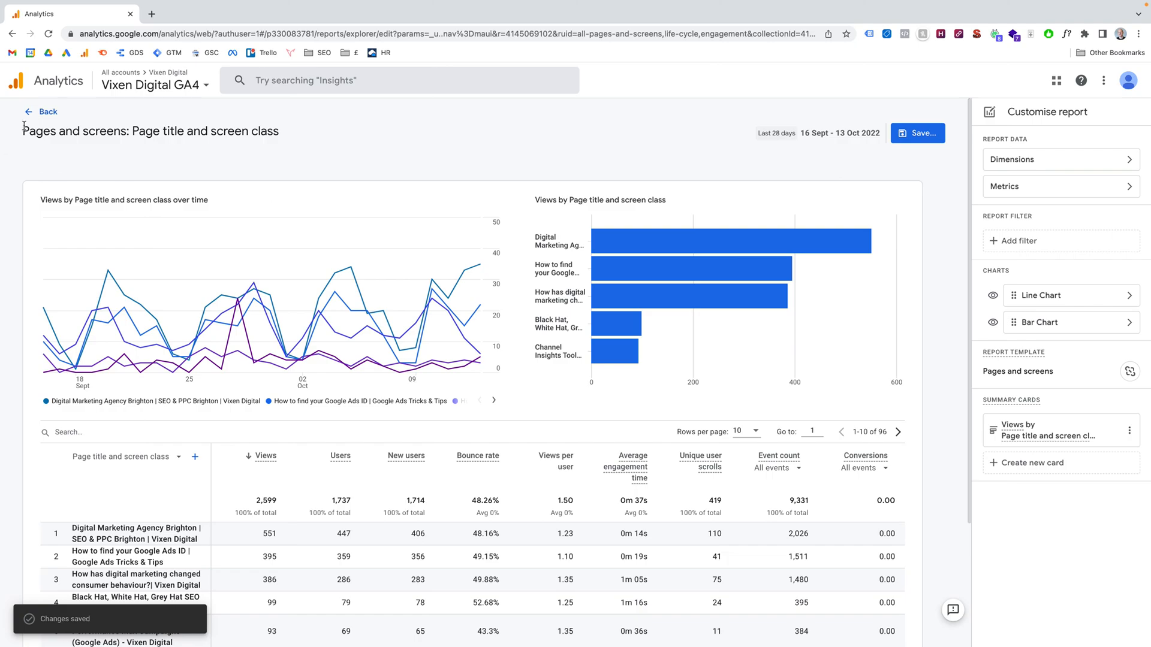
{"action": "left_click", "coordinate": [47, 112]}
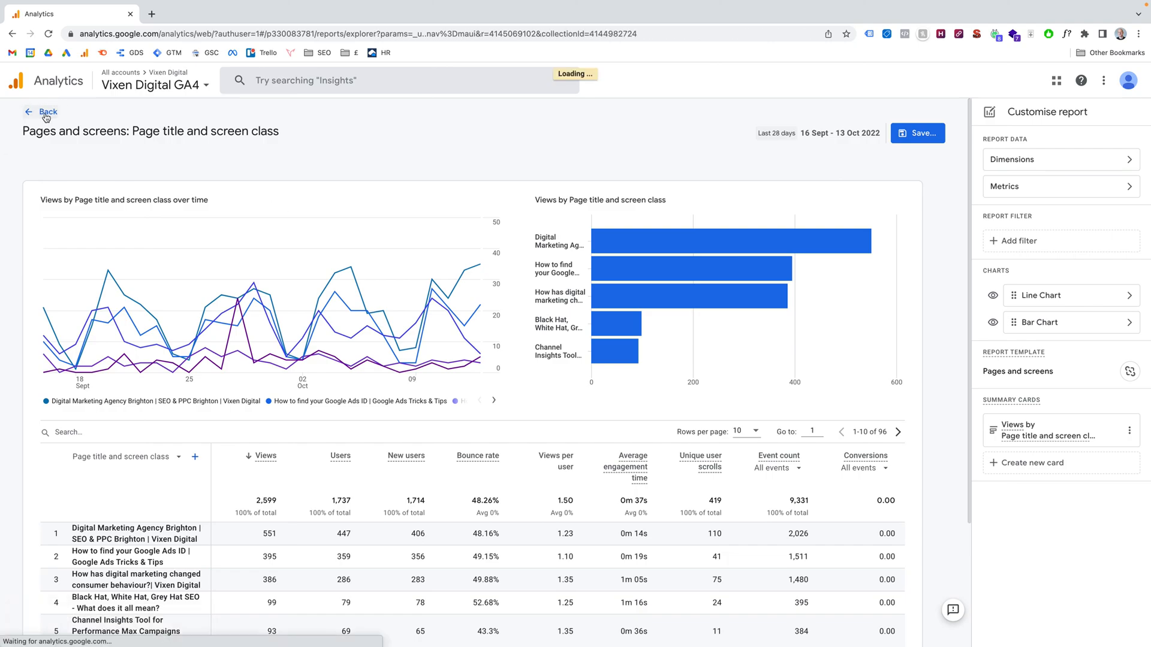
{"action": "left_click", "coordinate": [45, 113]}
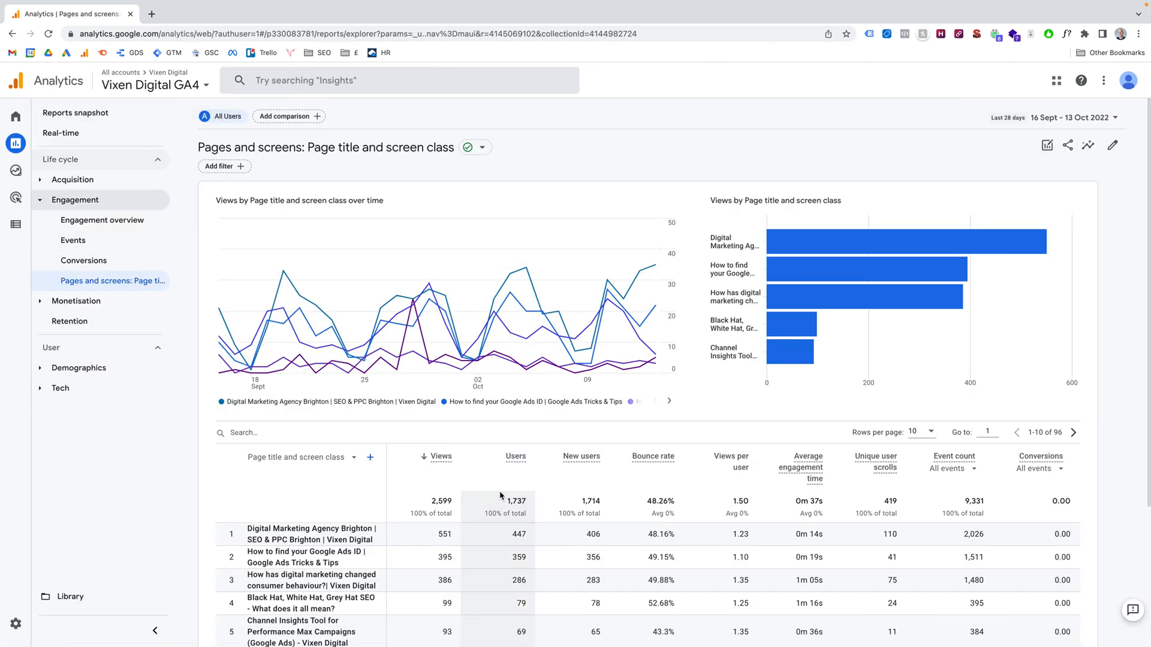